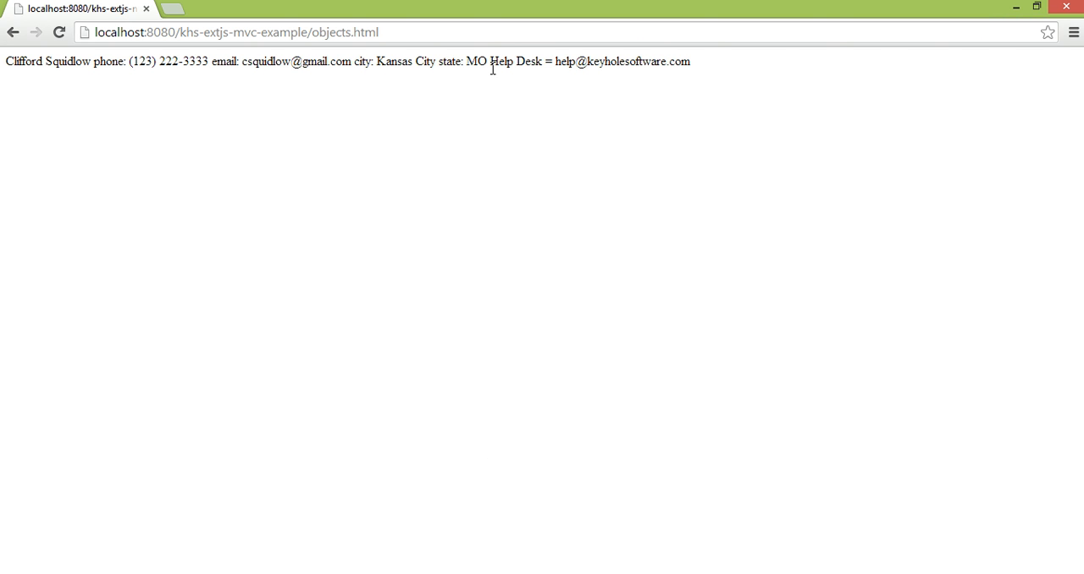
mouse_move(494, 68)
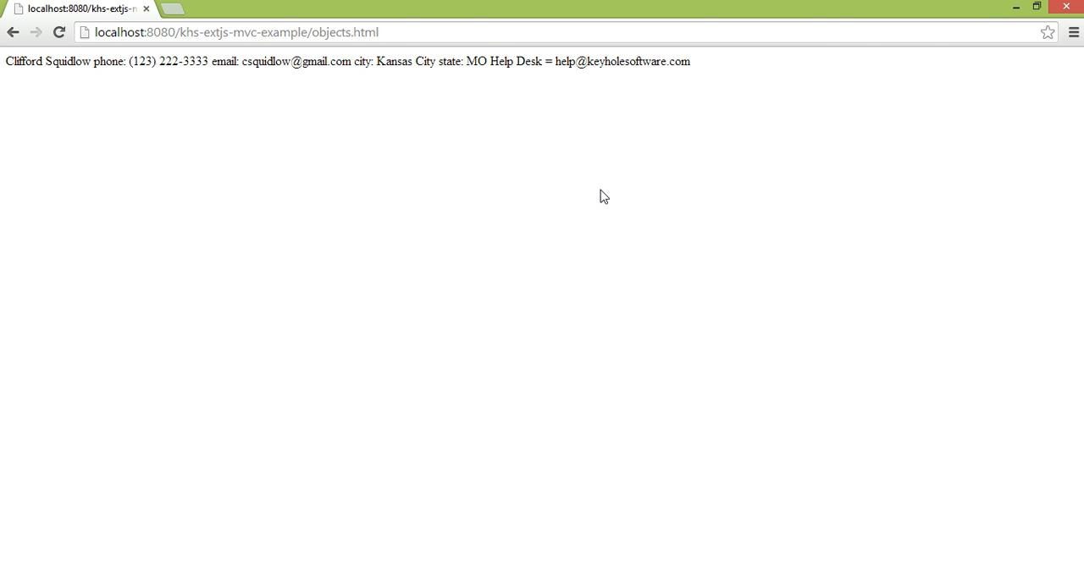
mouse_move(596, 176)
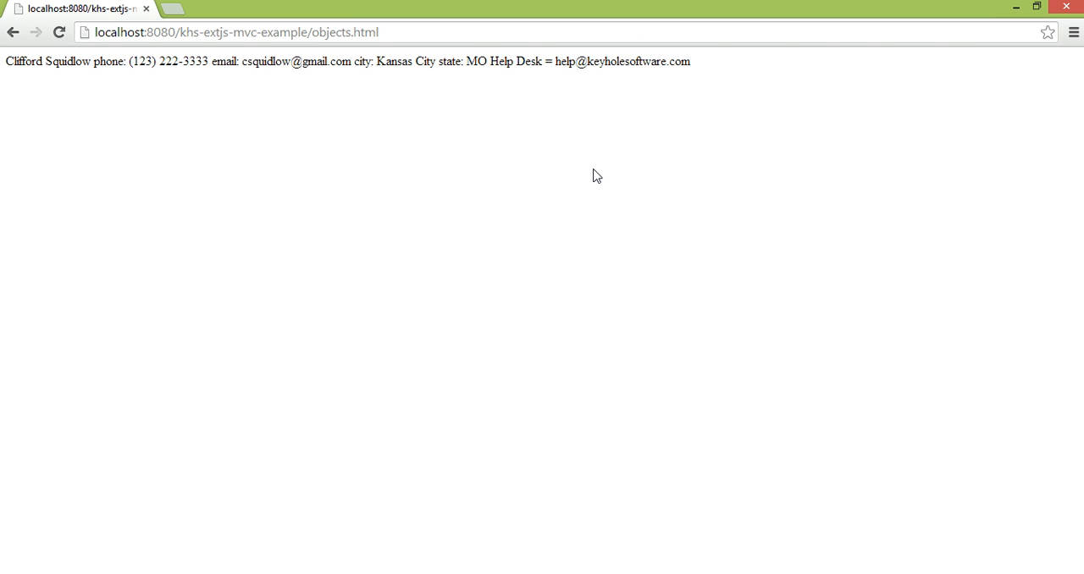
mouse_move(594, 169)
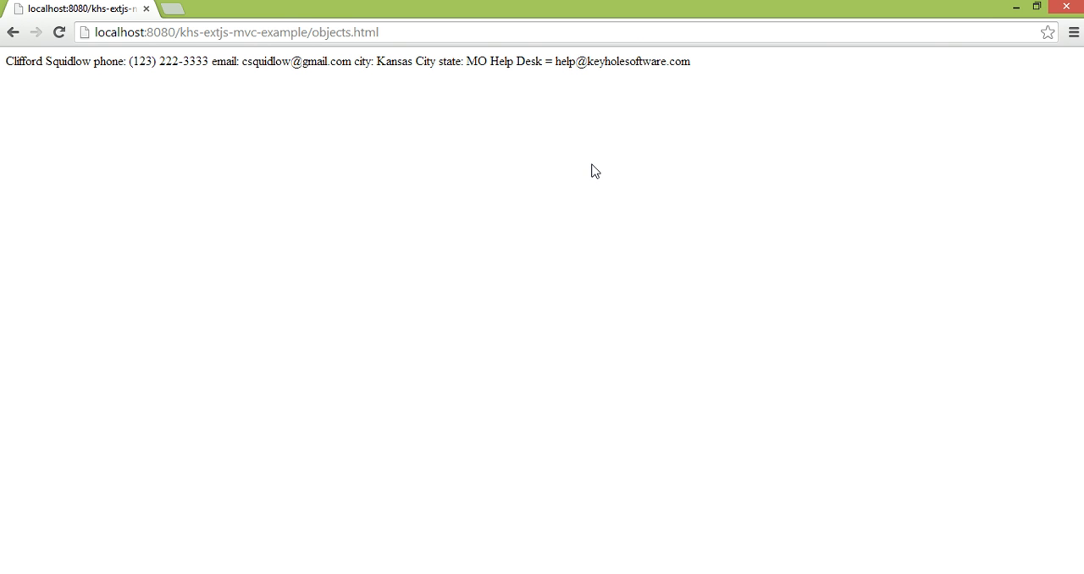
Switch from the Chrome rendering of objects.html to the Spring Tool Suite window
key(alt+tab)
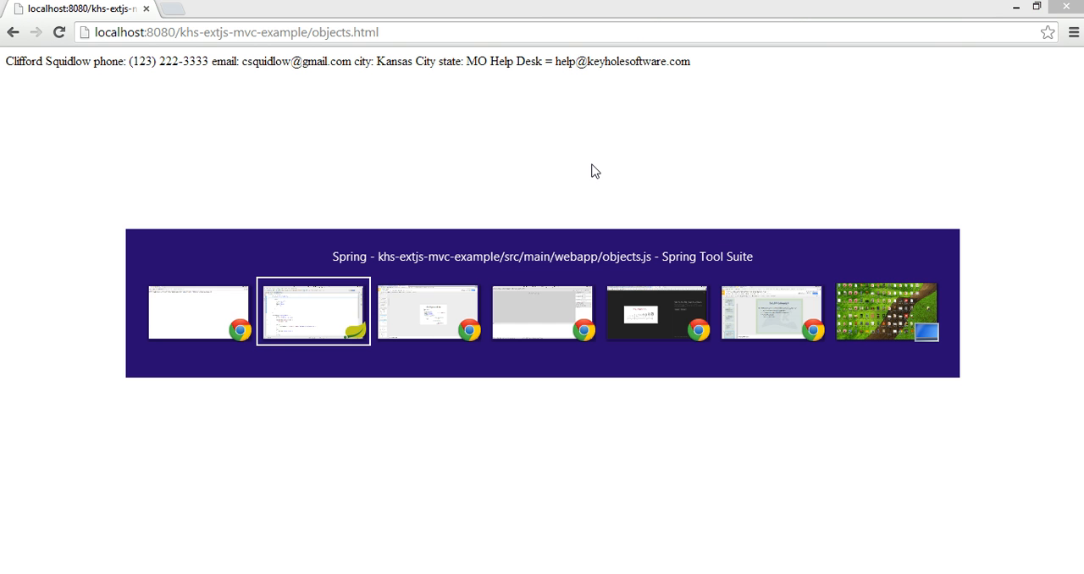
Point out the ext4/ext-all.js script include in objects.html
click(312, 312)
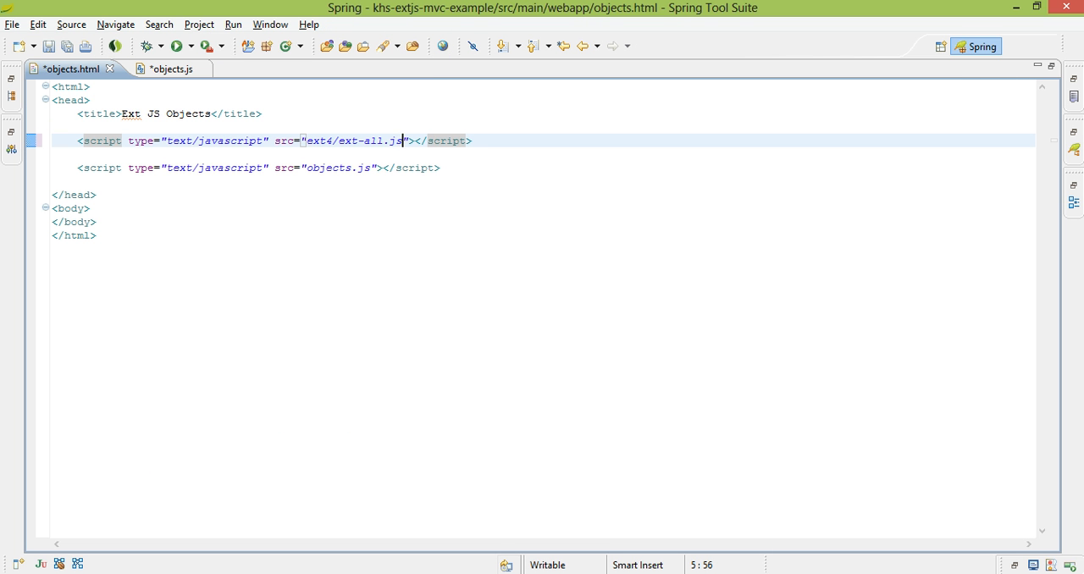
mouse_move(373, 261)
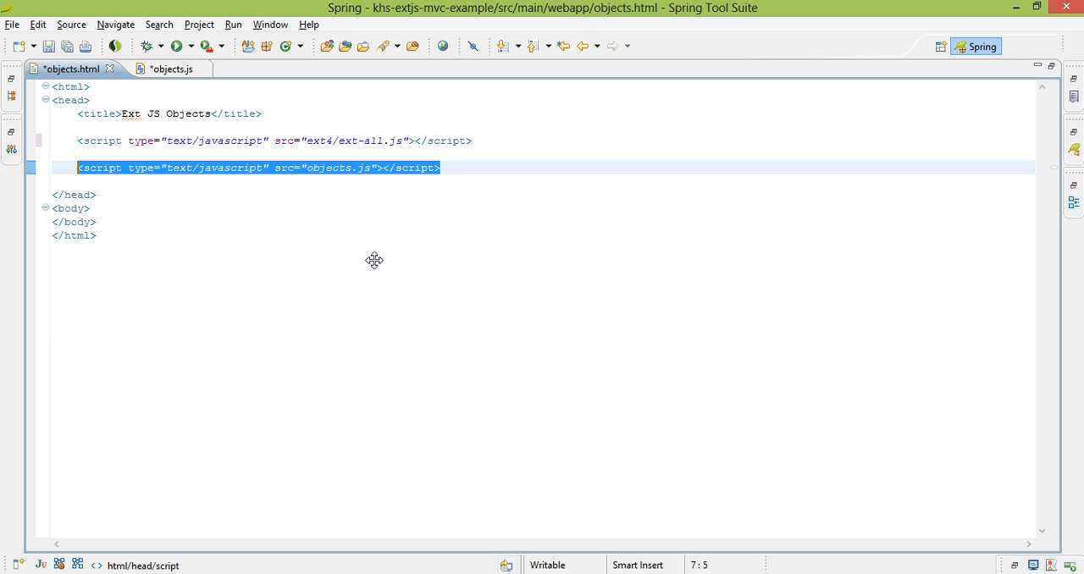
mouse_move(309, 226)
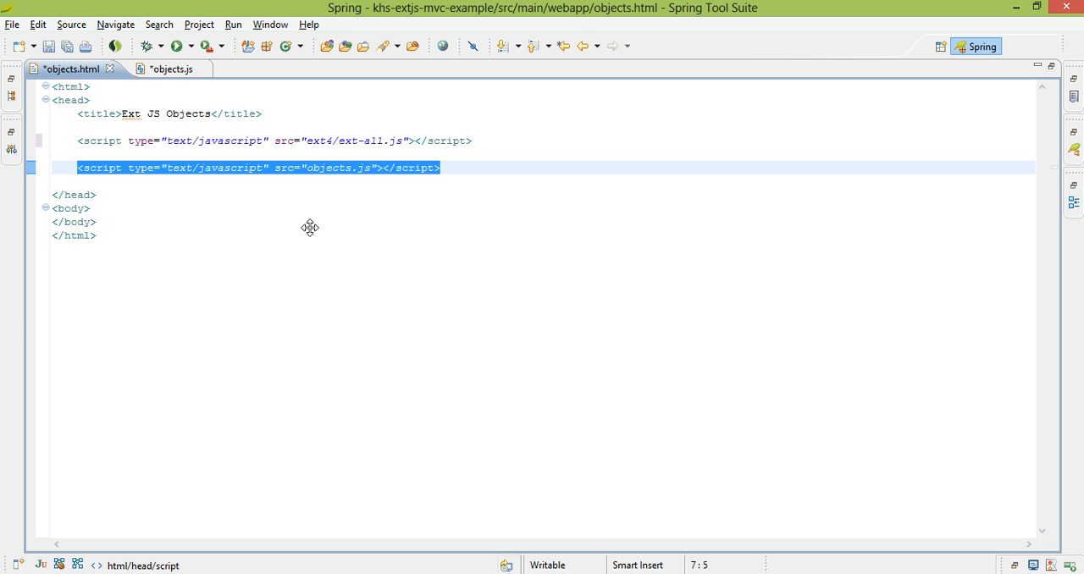
Bring up objects.js with its Ext.onReady block defining Primer.Address and Primer.Contact
click(159, 68)
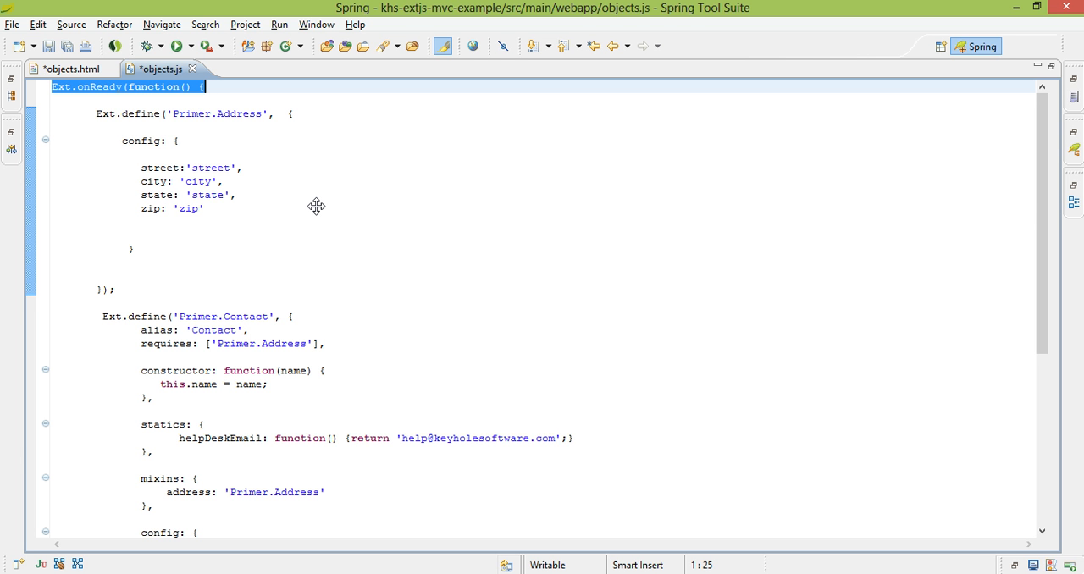
mouse_move(342, 200)
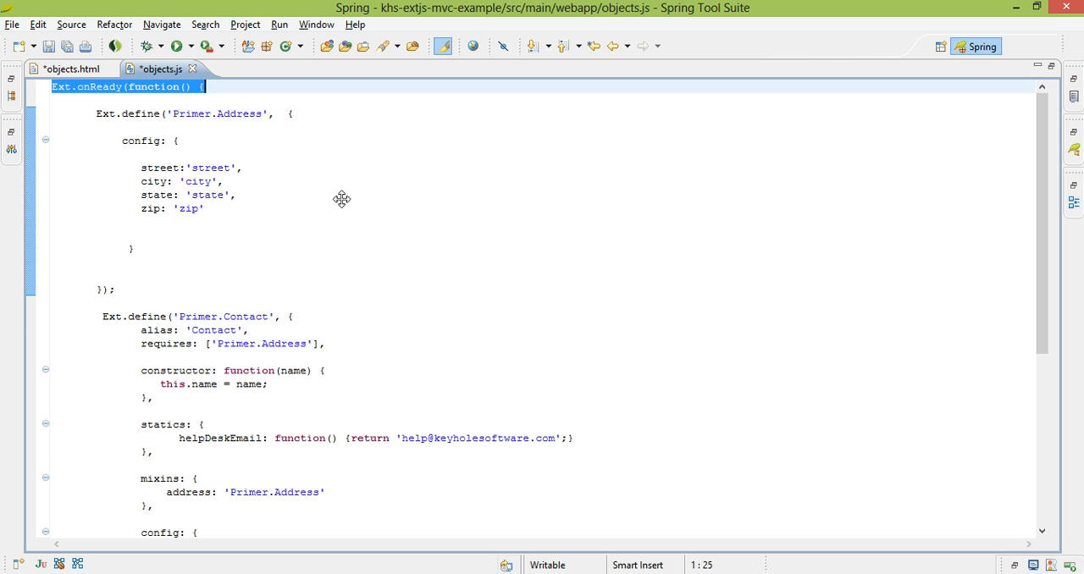
mouse_move(196, 227)
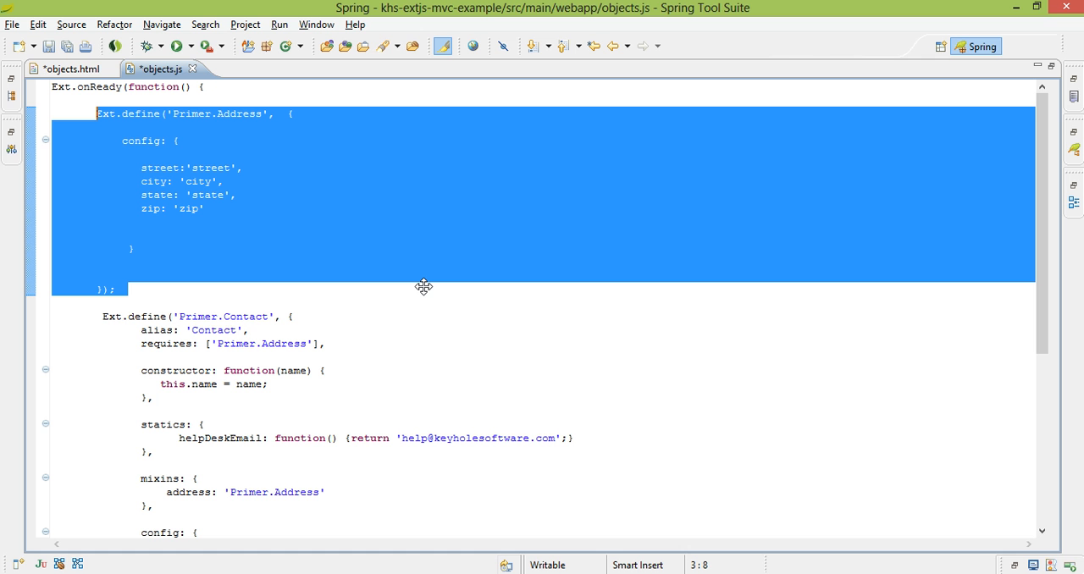
click(160, 114)
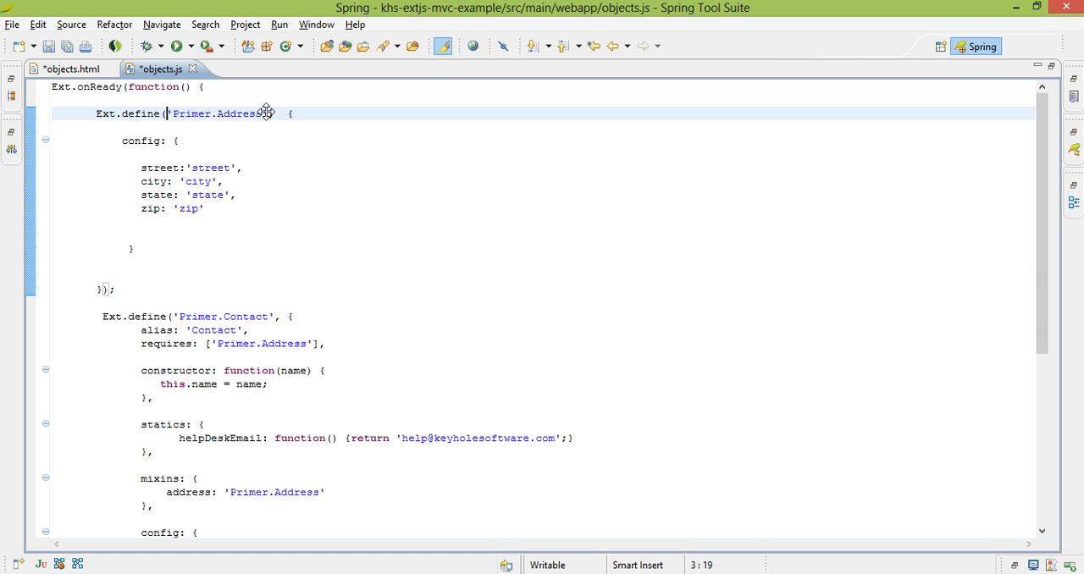
double_click(217, 112)
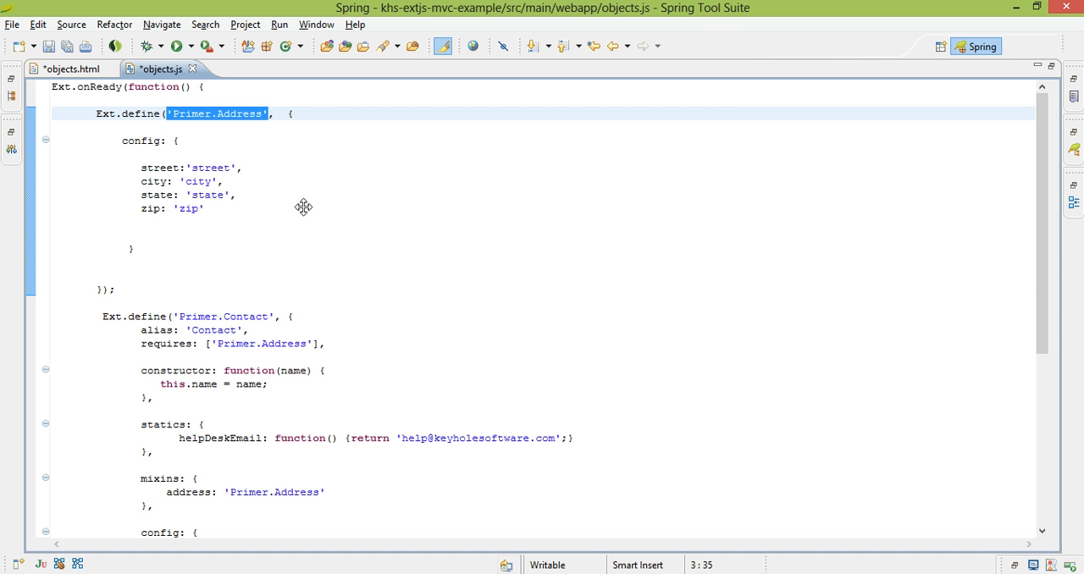
mouse_move(286, 115)
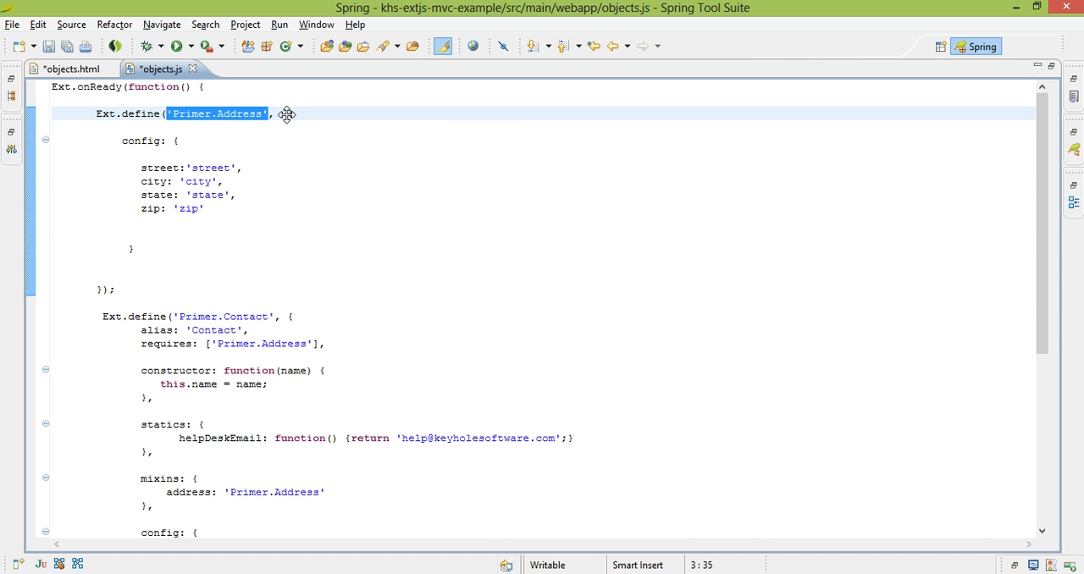
drag(271, 113, 115, 287)
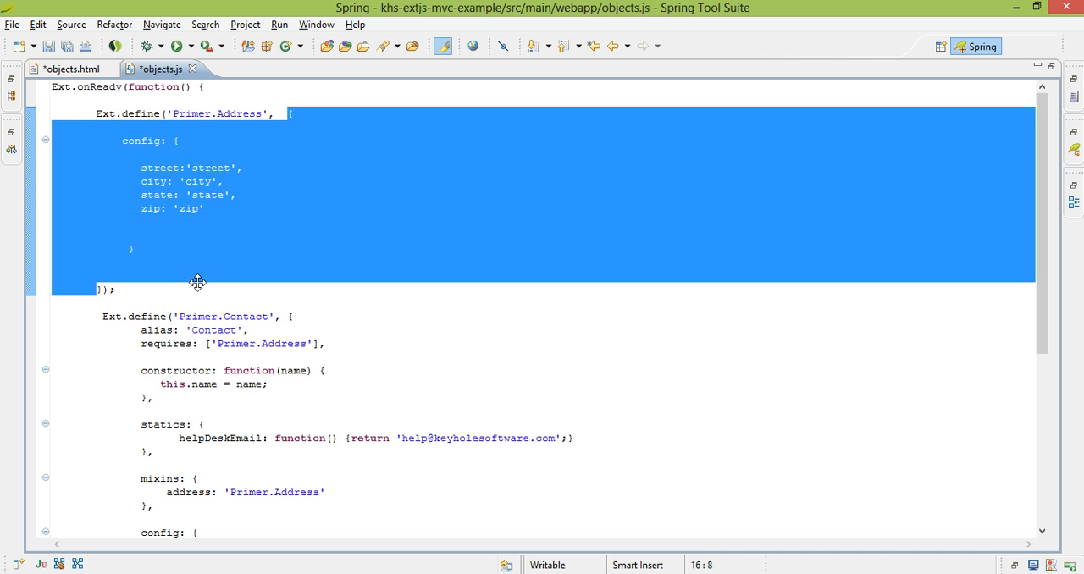
click(134, 247)
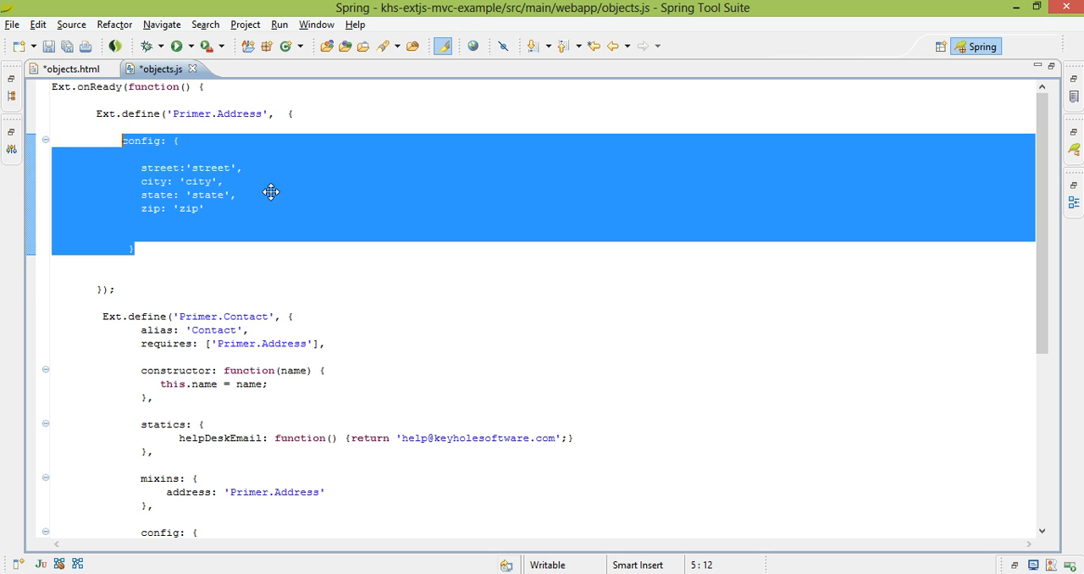
mouse_move(271, 200)
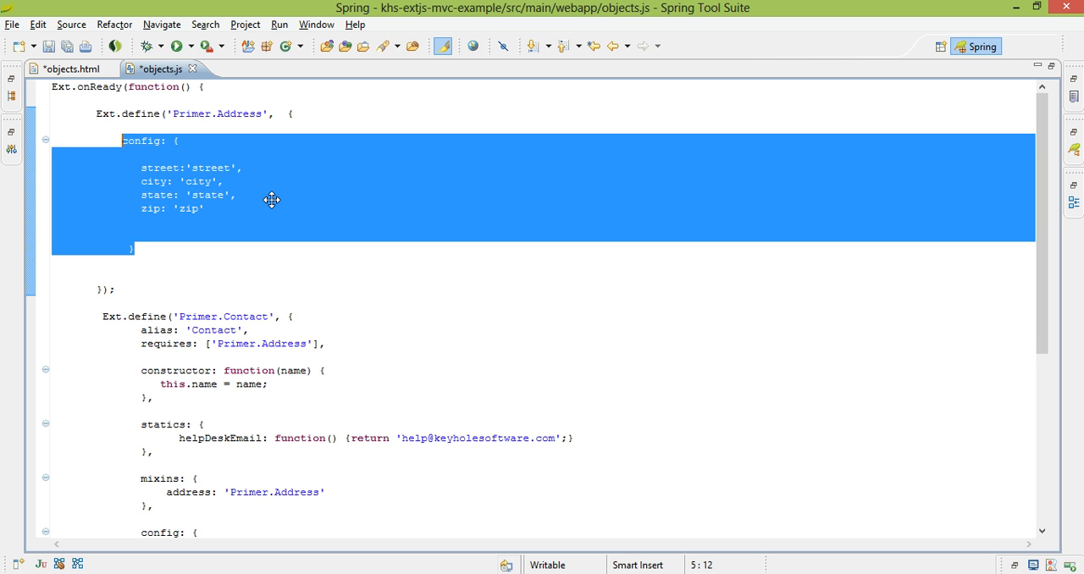